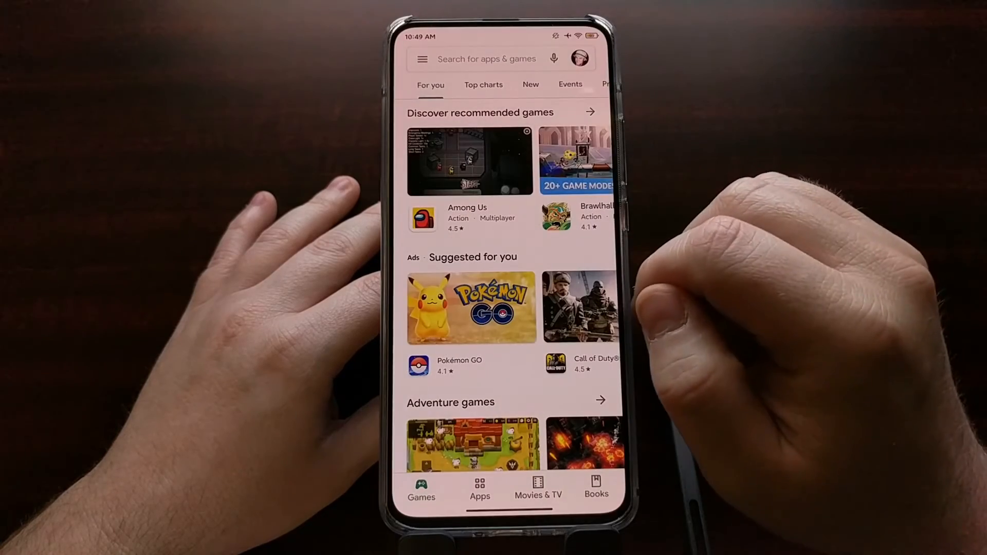
Search the store for 'device id' and go to the installed Device ID app by CodeKiemCom.
left_click(486, 59)
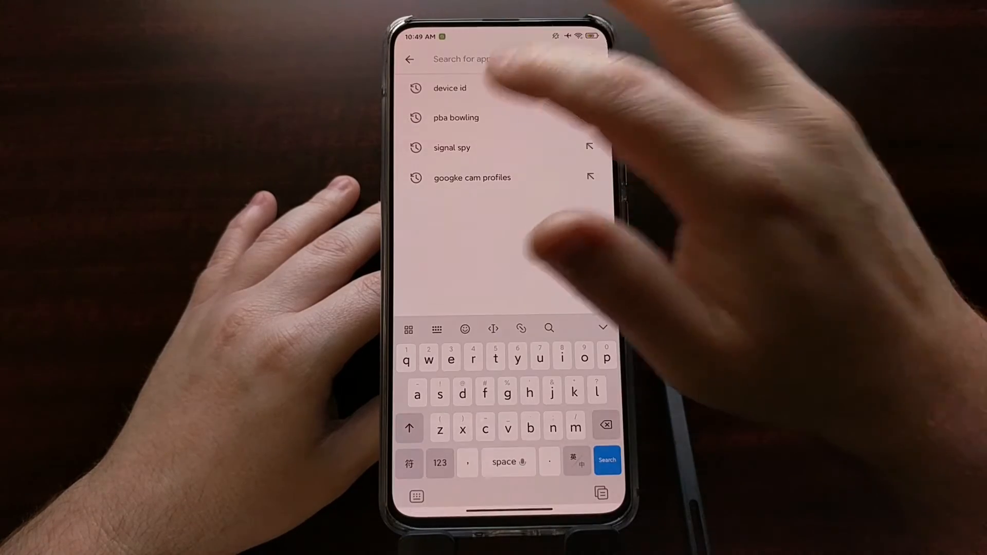
left_click(449, 88)
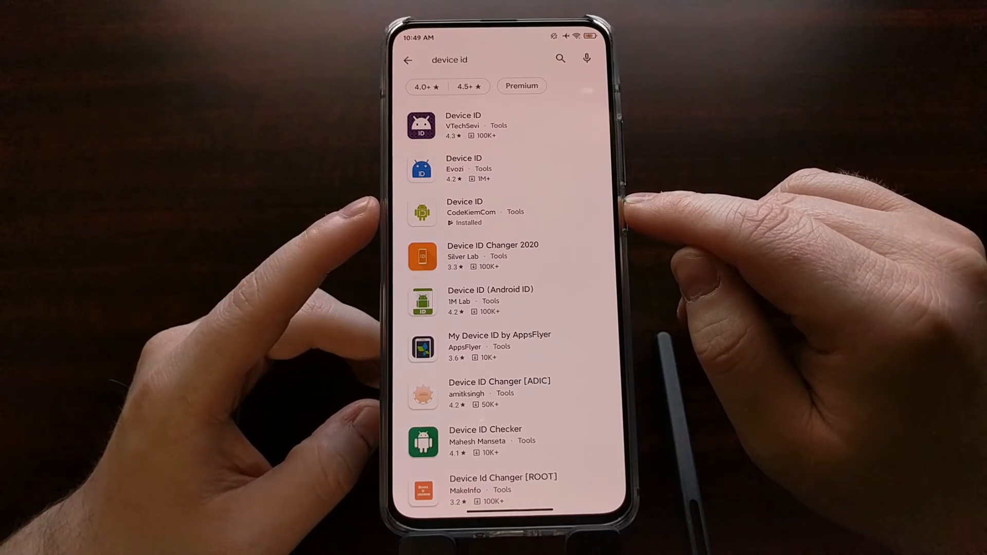
left_click(464, 212)
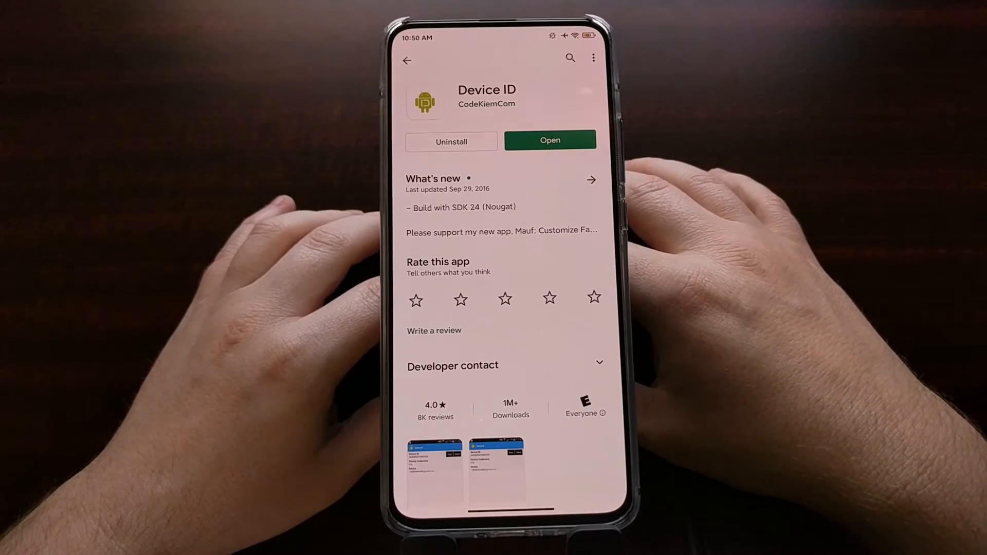
Launch Device ID to read the phone's codename, then bring up the power menu.
left_click(550, 140)
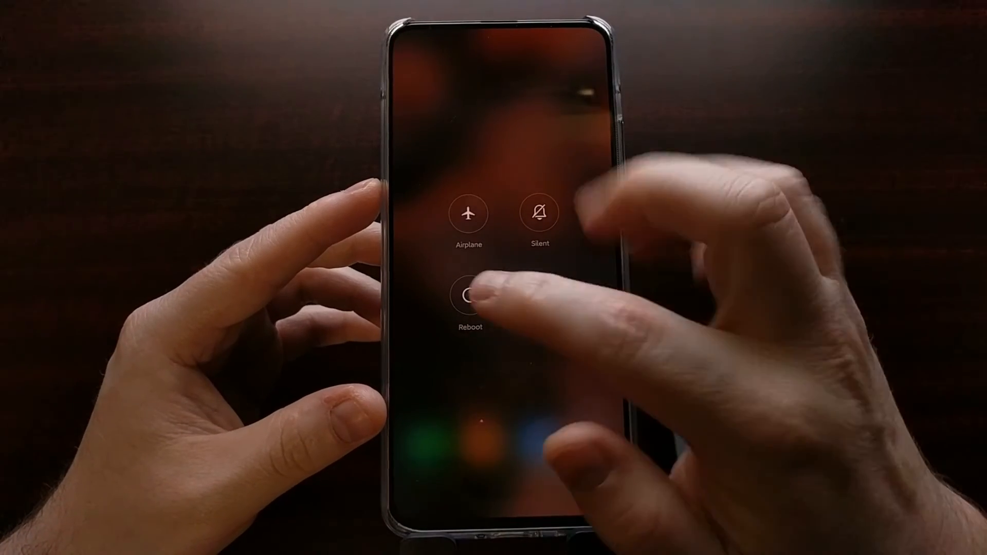
Reboot the phone from the power menu until the Redmi boot logo shows.
left_click(469, 297)
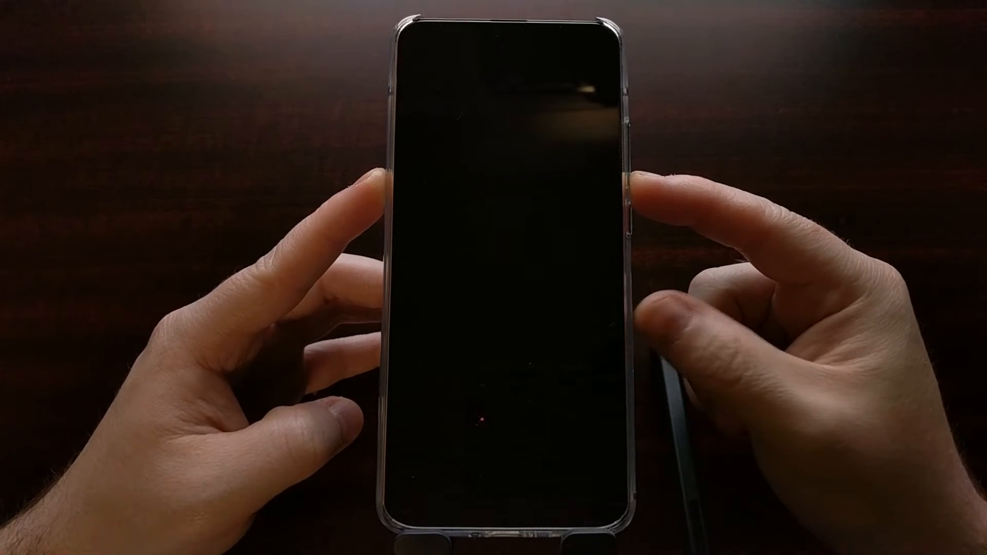
left_click(636, 196)
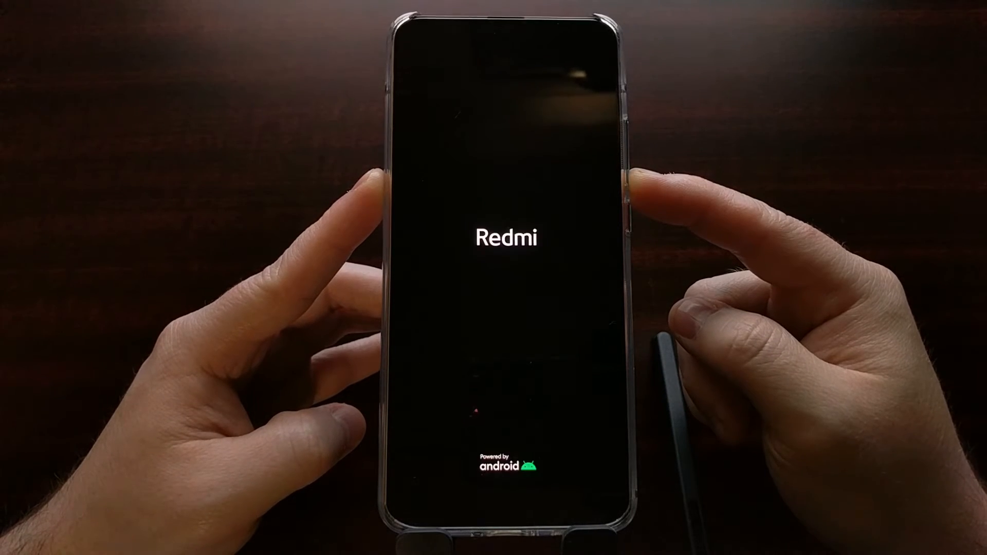